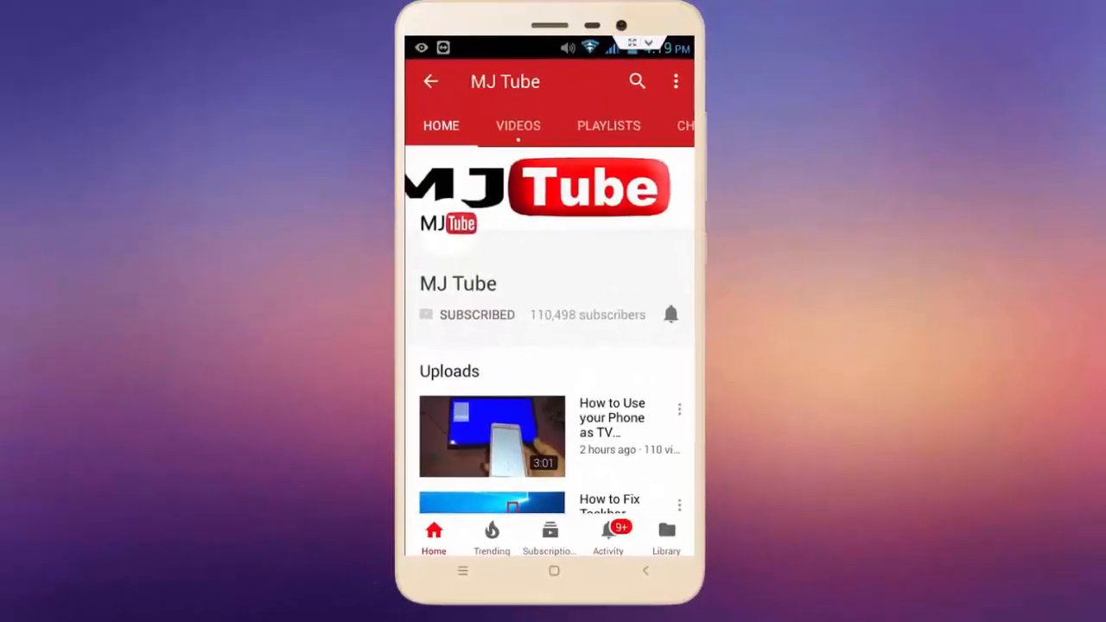
Insert all eight numbered photos from the Desktop New folder onto the blank slide
left_click(671, 315)
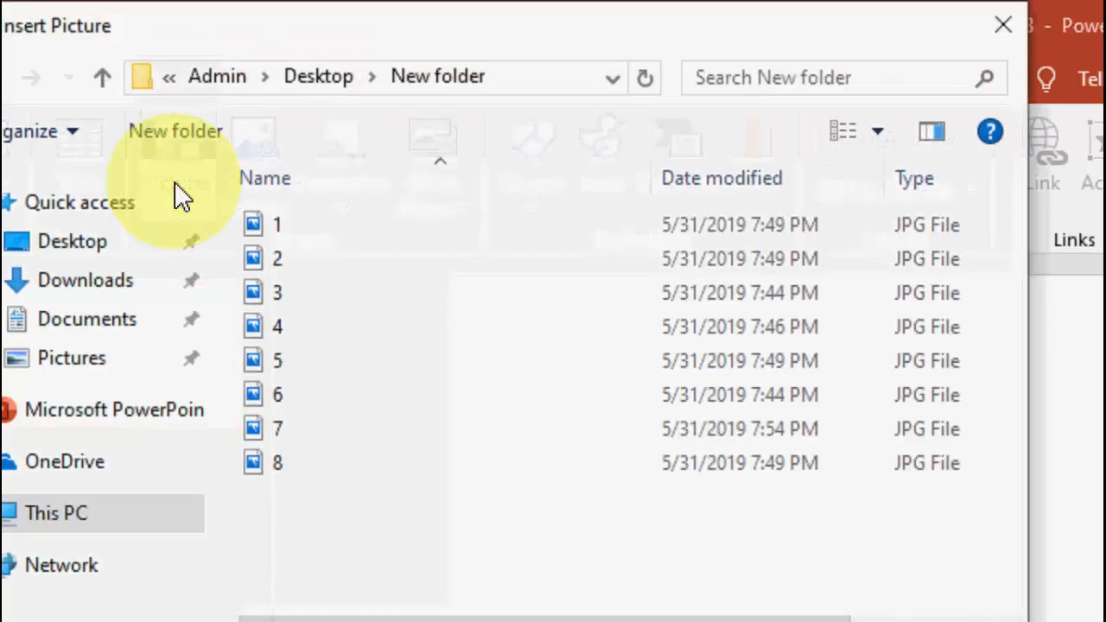
key("ctrl+a")
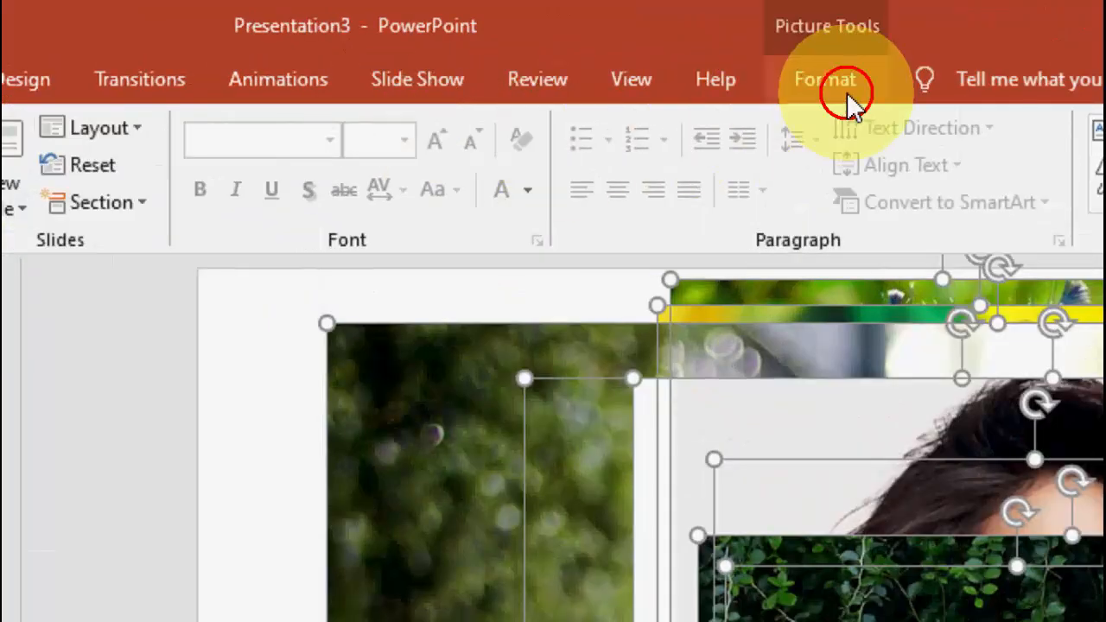
Show the Format Picture size settings for the selected overlapping photos
left_click(824, 79)
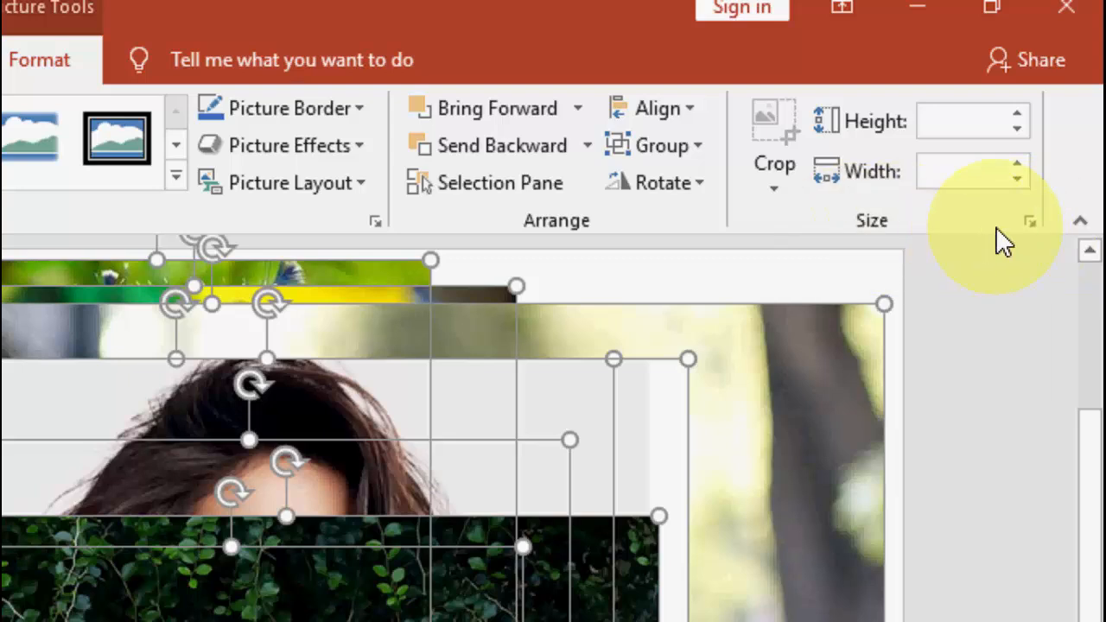
left_click(1031, 222)
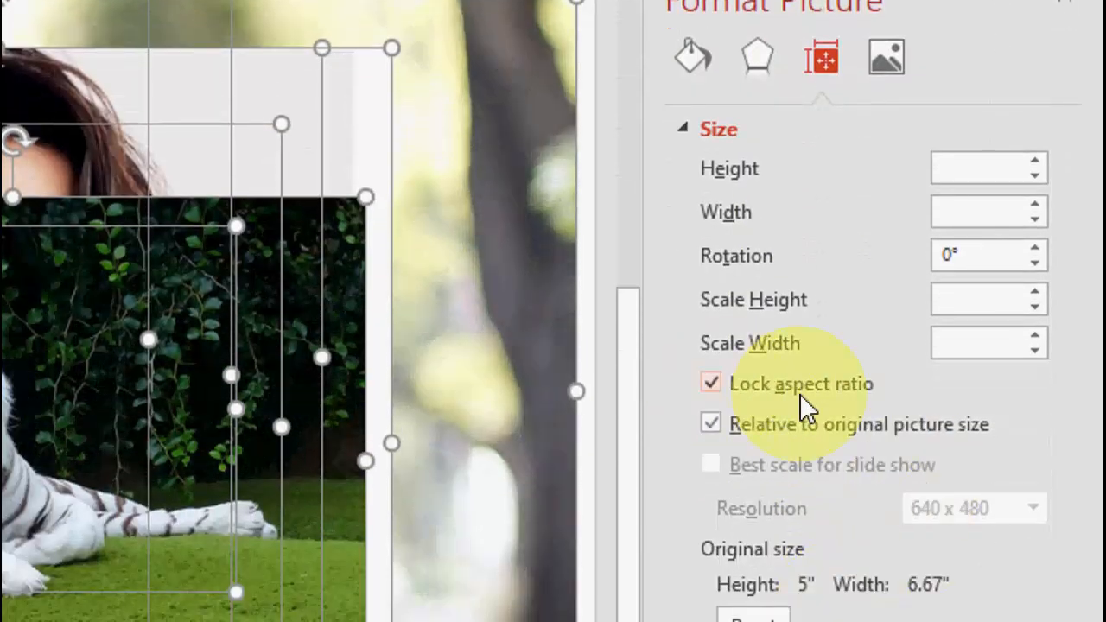
Unlock aspect ratio and size the photos as 3.5 by 3.5 inch squares in two rows
left_click(711, 383)
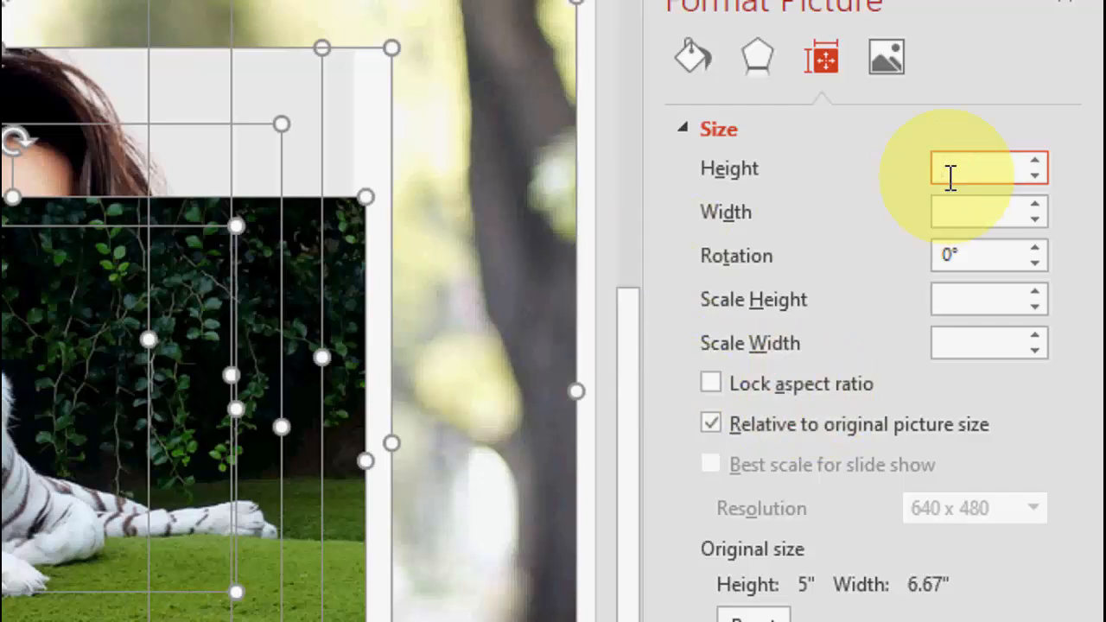
type("3.5\"")
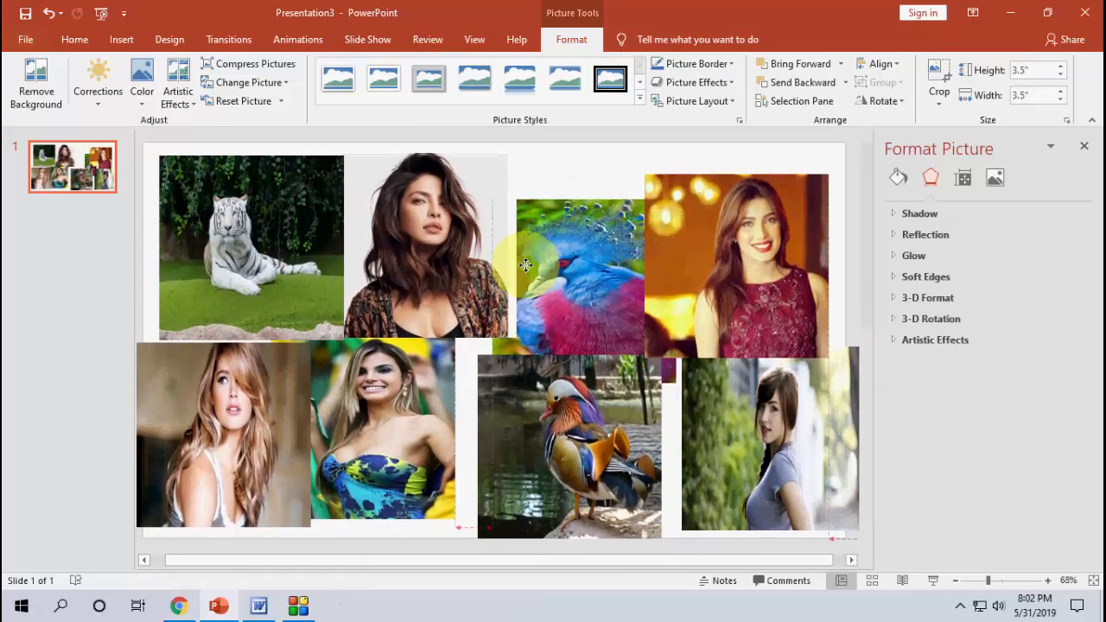
Apply the Reflected Rounded Rectangle picture style to all eight photos
left_click(518, 80)
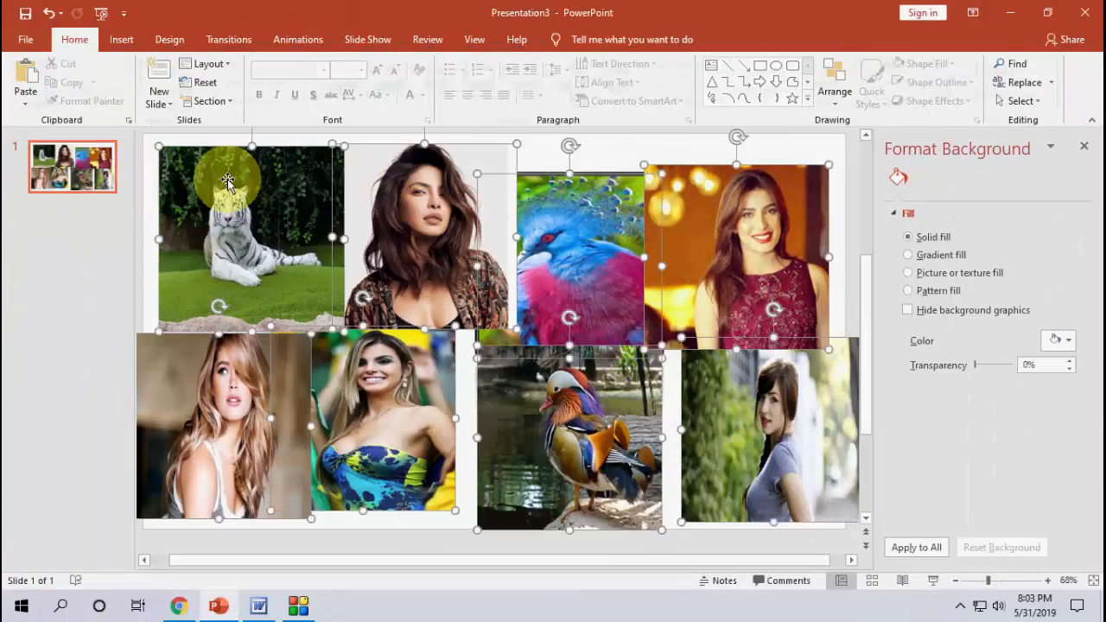
left_click(570, 38)
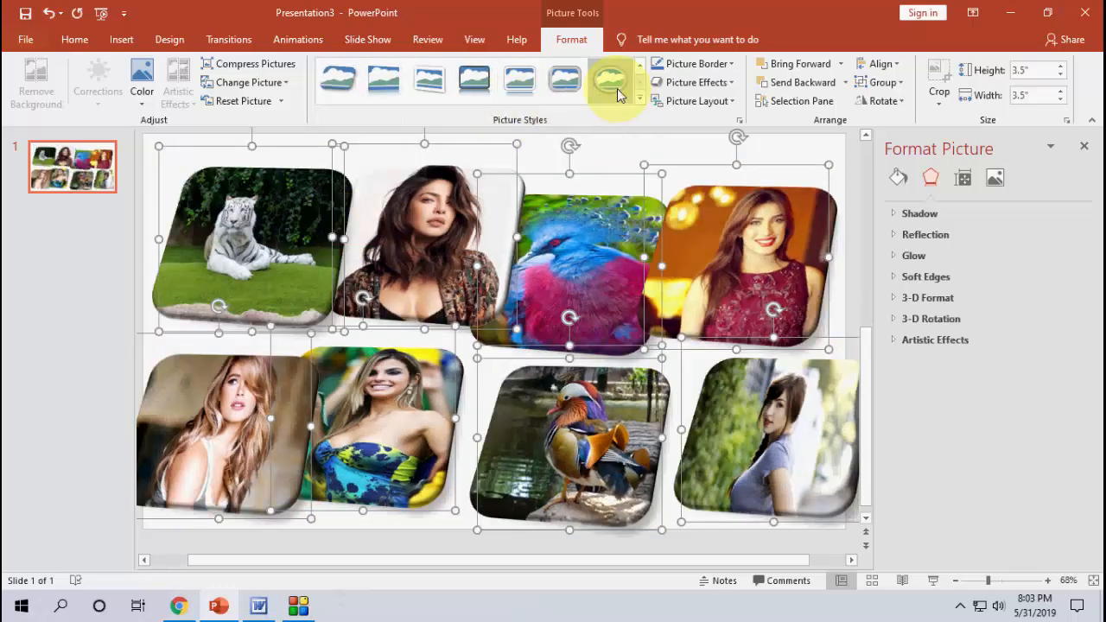
left_click(519, 80)
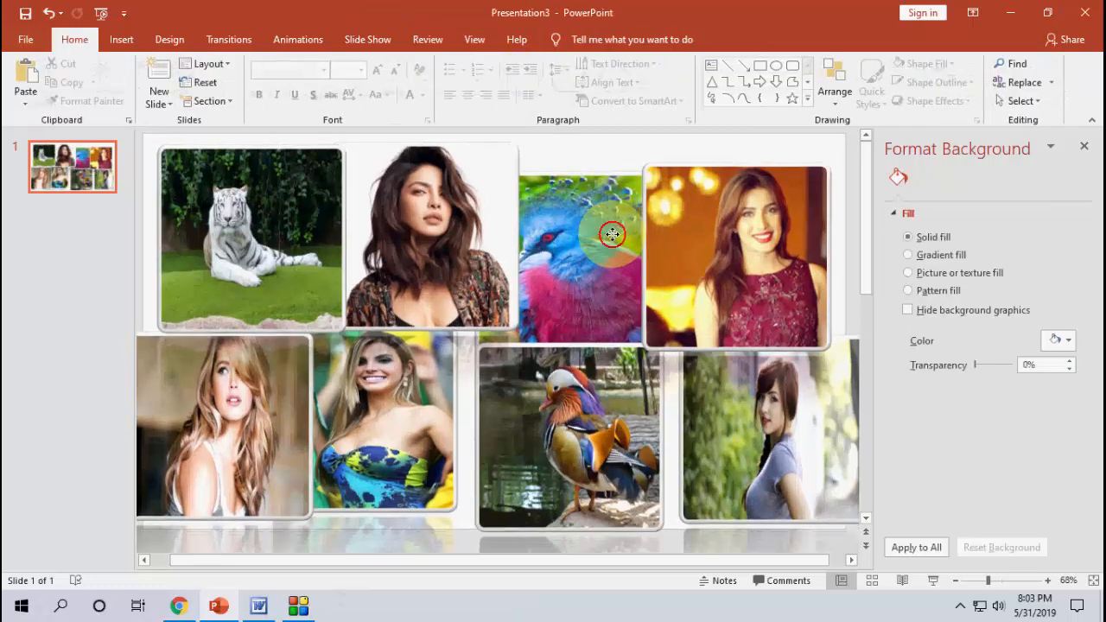
left_click(579, 251)
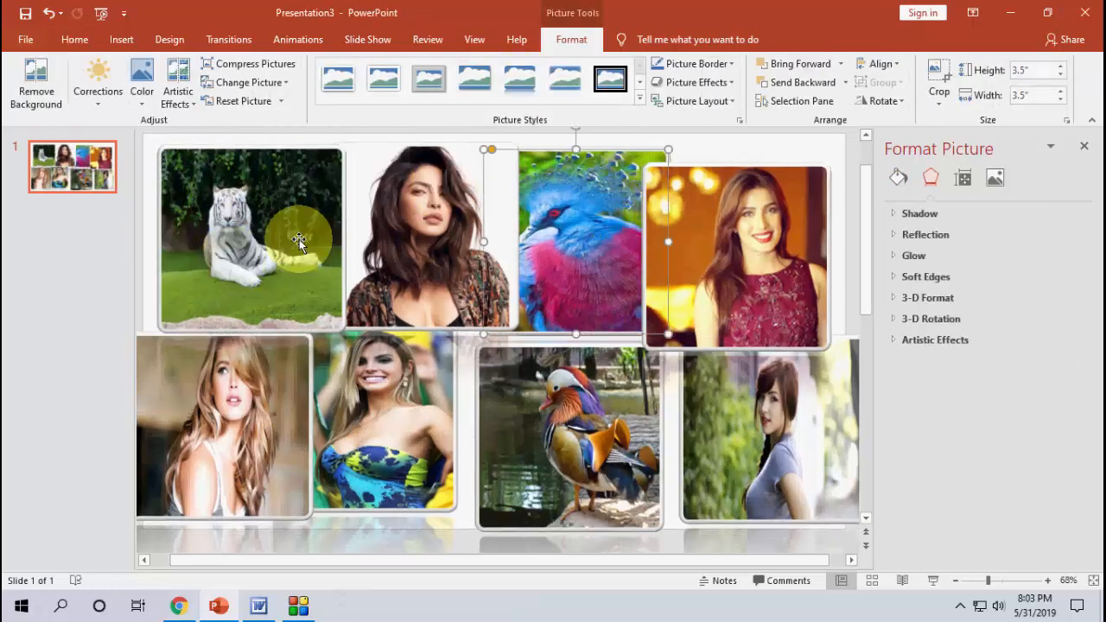
mouse_move(595, 337)
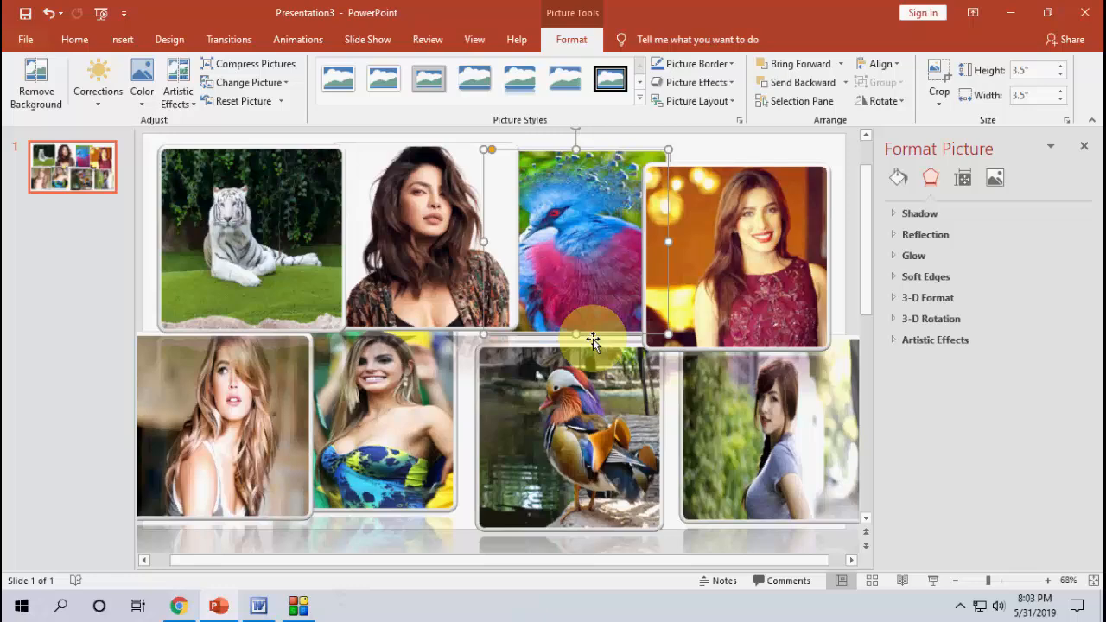
mouse_move(596, 332)
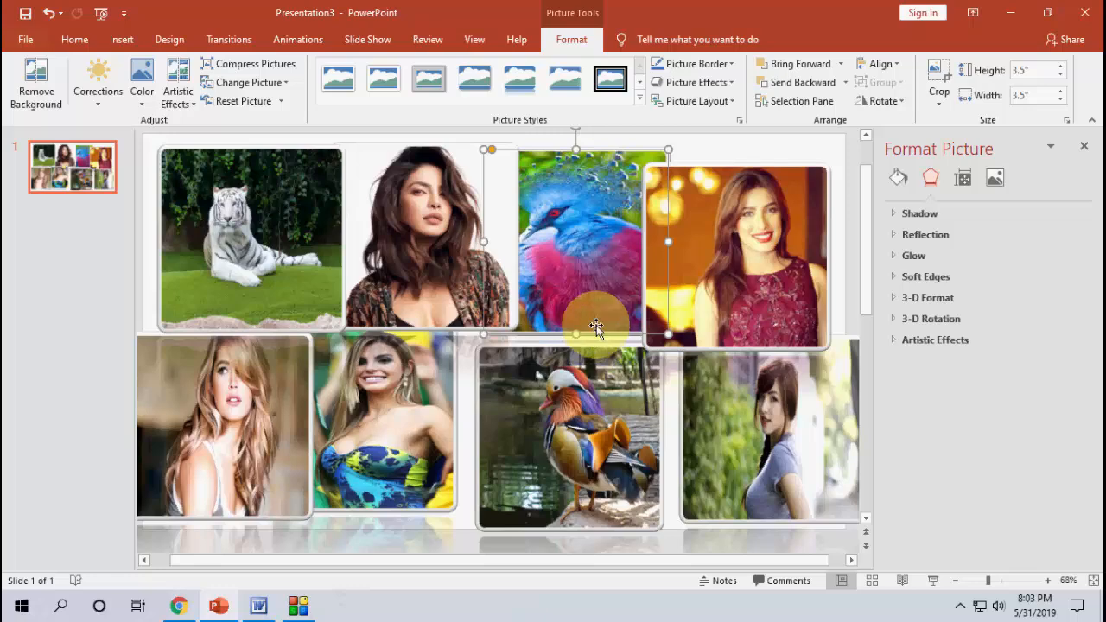
left_click(166, 332)
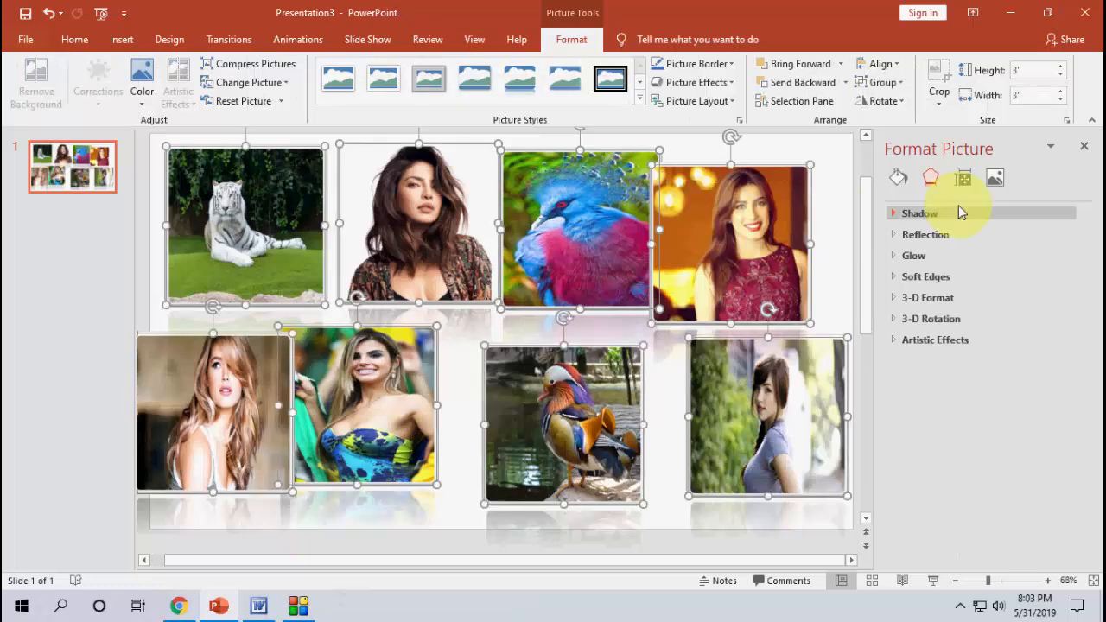
Set every photo to 2.5 by 2.5 inches and align them in two rows of four
left_click(963, 176)
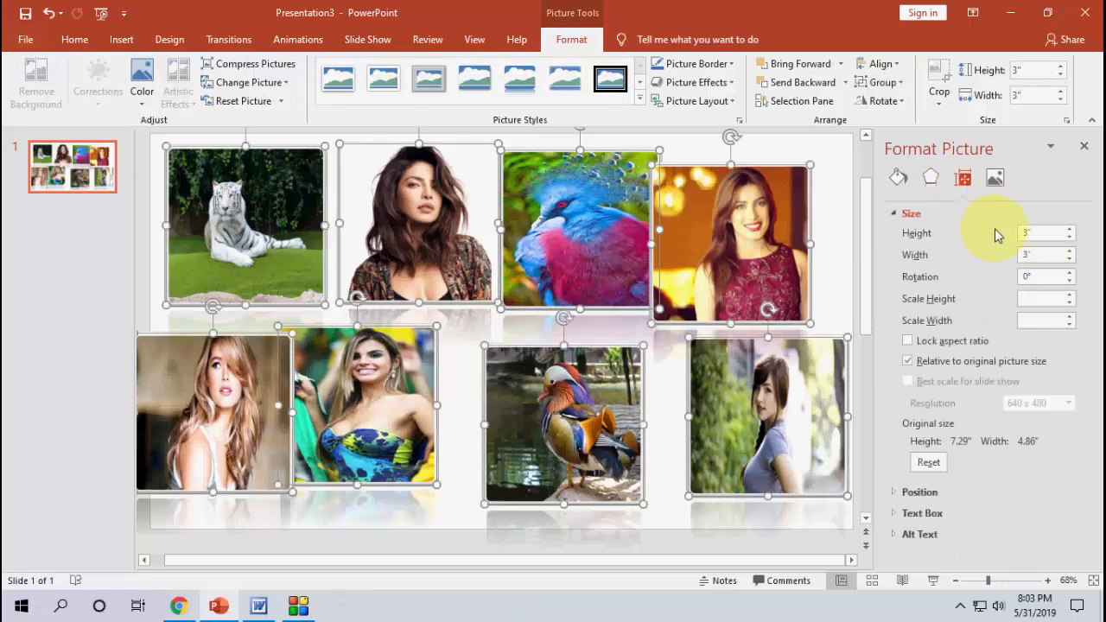
type("2.5")
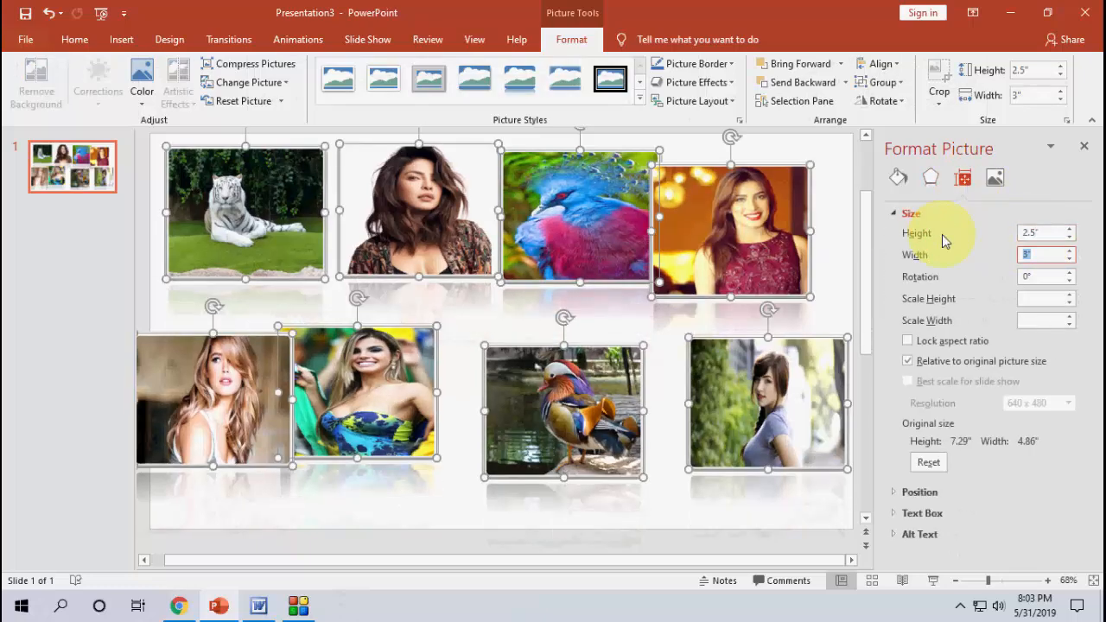
type("2.5")
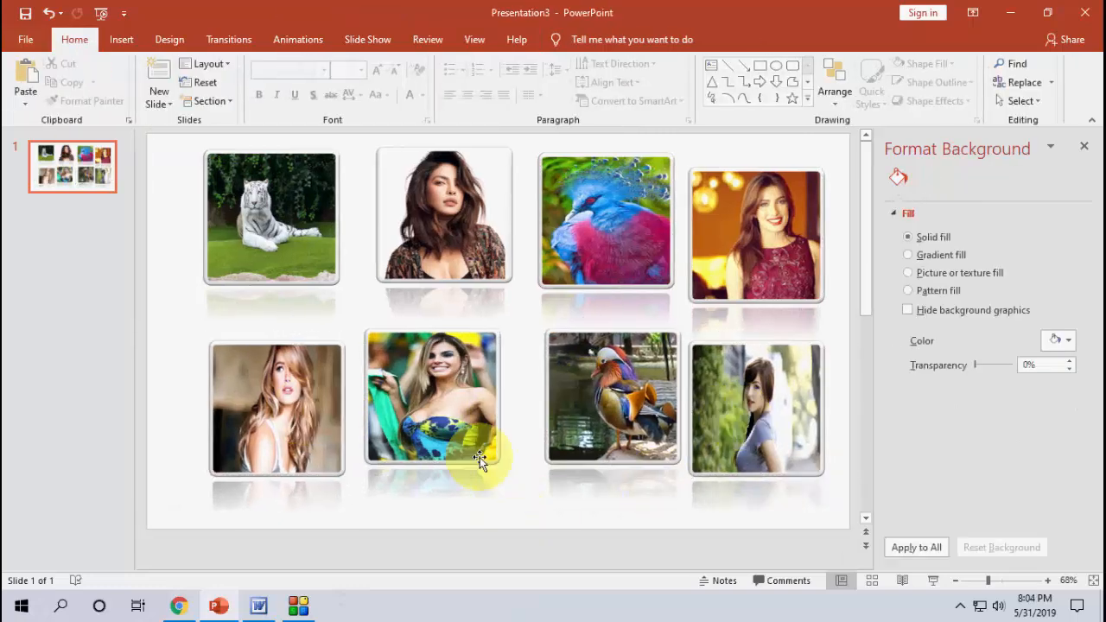
left_click(612, 398)
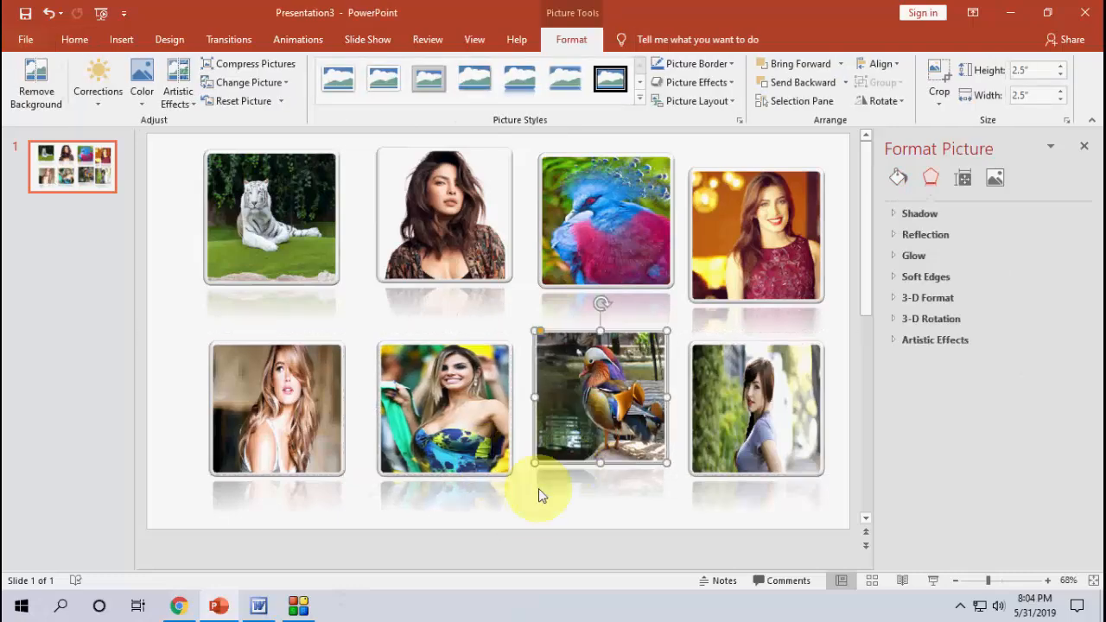